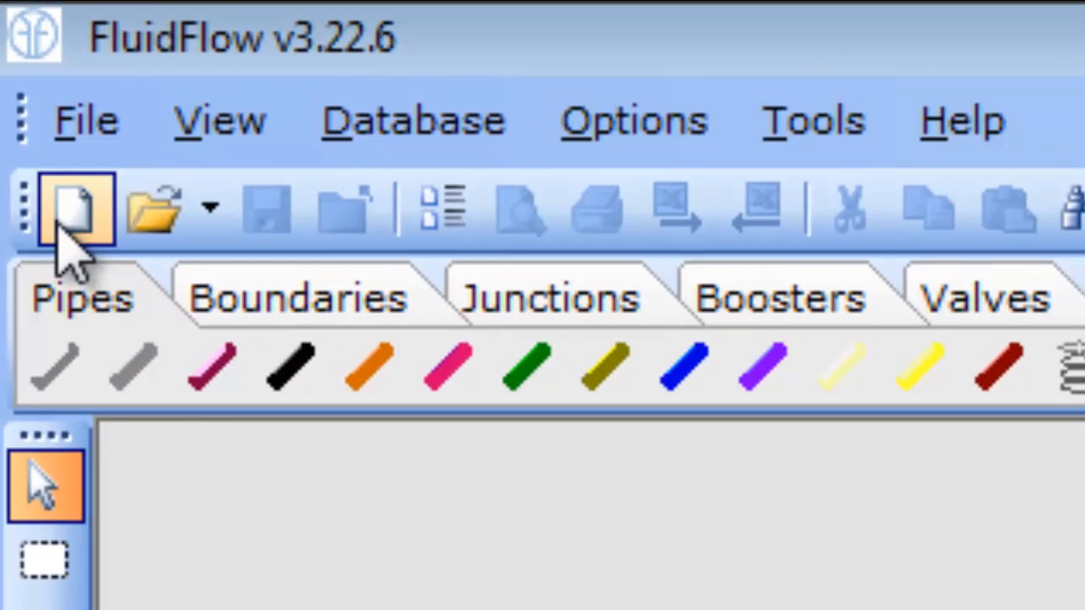
- Start a new blank flowsheet, Flowsheet1
left_click(75, 207)
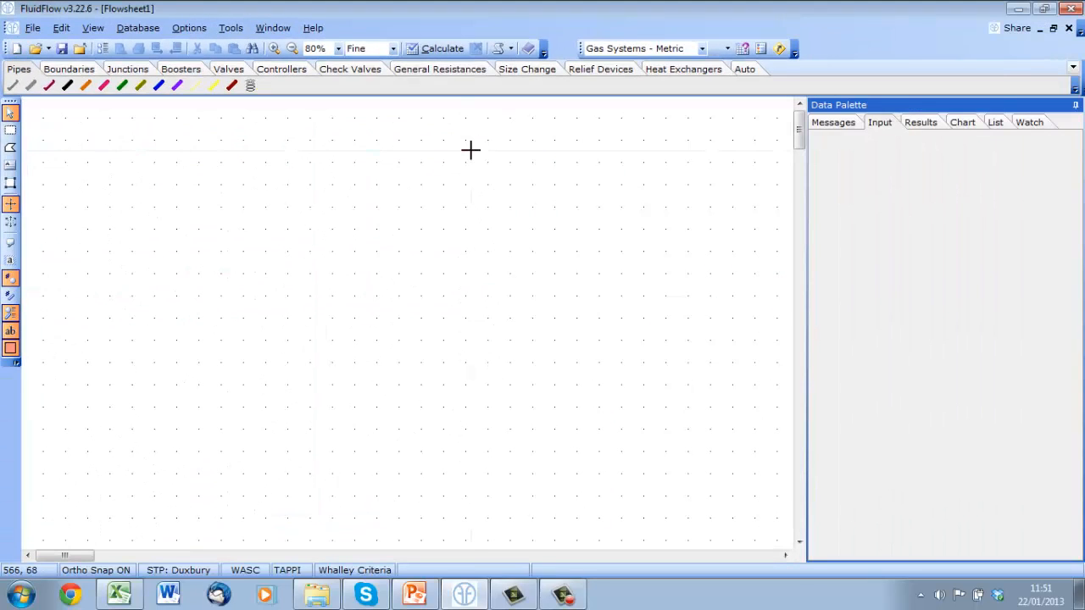
mouse_move(61, 112)
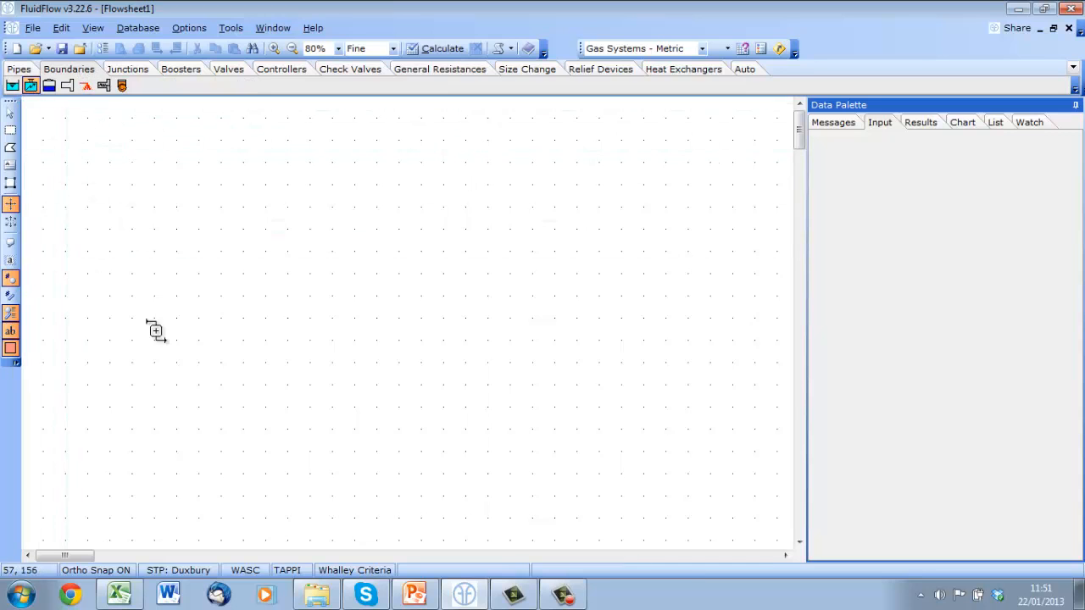
- Place the inlet known-flow node 1 on the left of the flowsheet
left_click(110, 319)
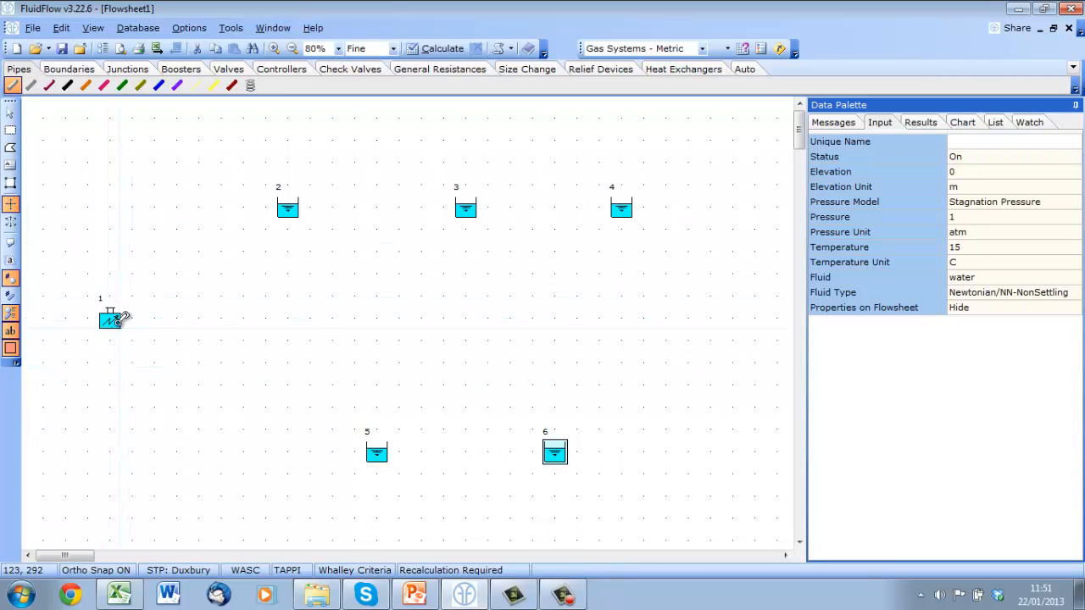
- Draw the main-line pipe out from inlet node 1 toward the tanks
left_click_drag(111, 320, 644, 317)
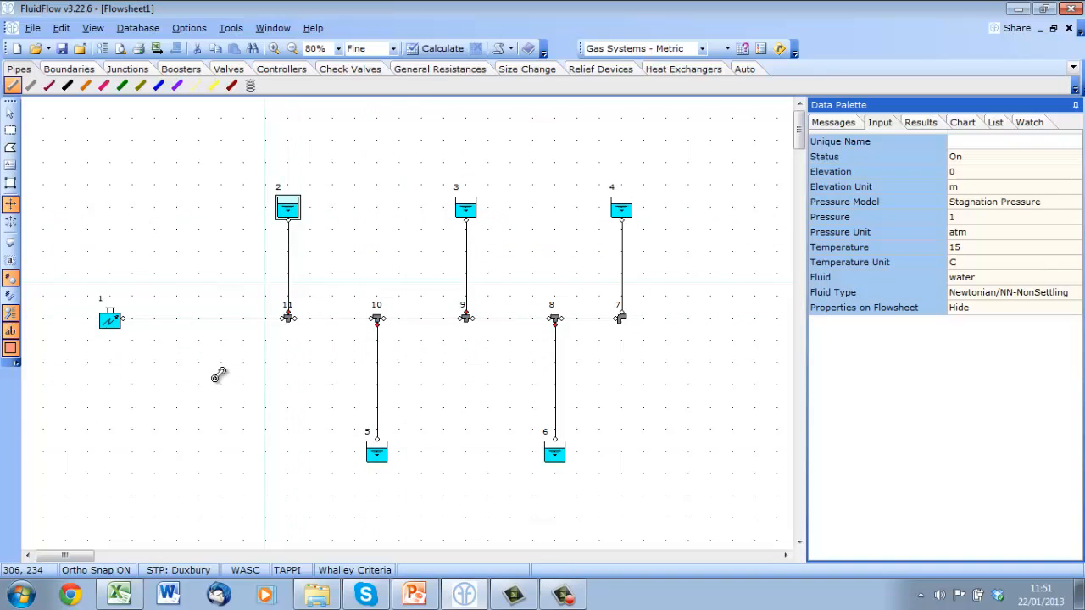
mouse_move(247, 417)
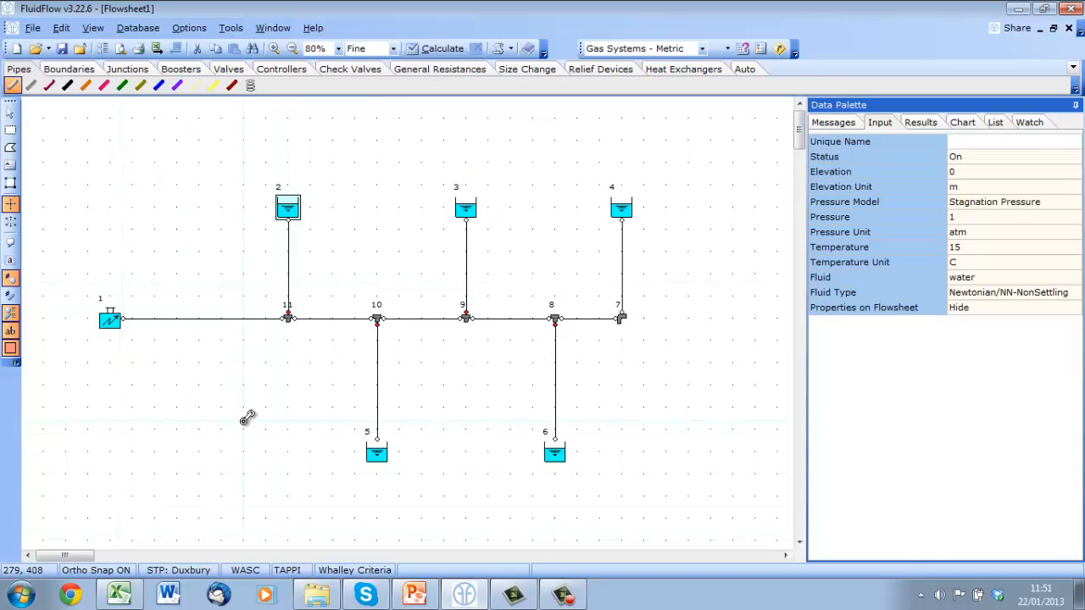
- Set node 1 to flow Into Network at 50 m3/h
left_click(12, 115)
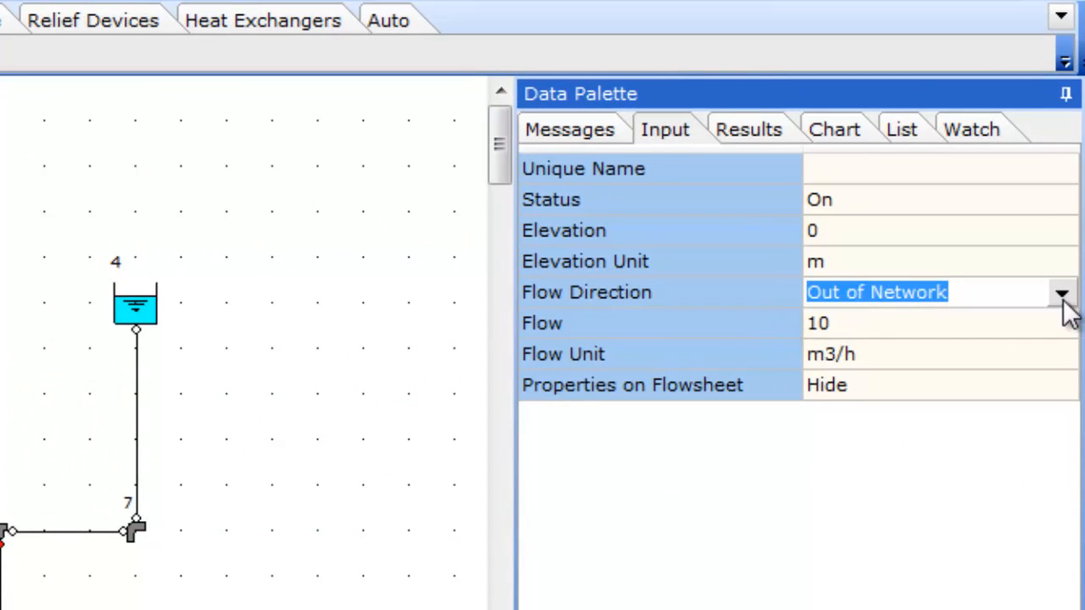
left_click(1061, 291)
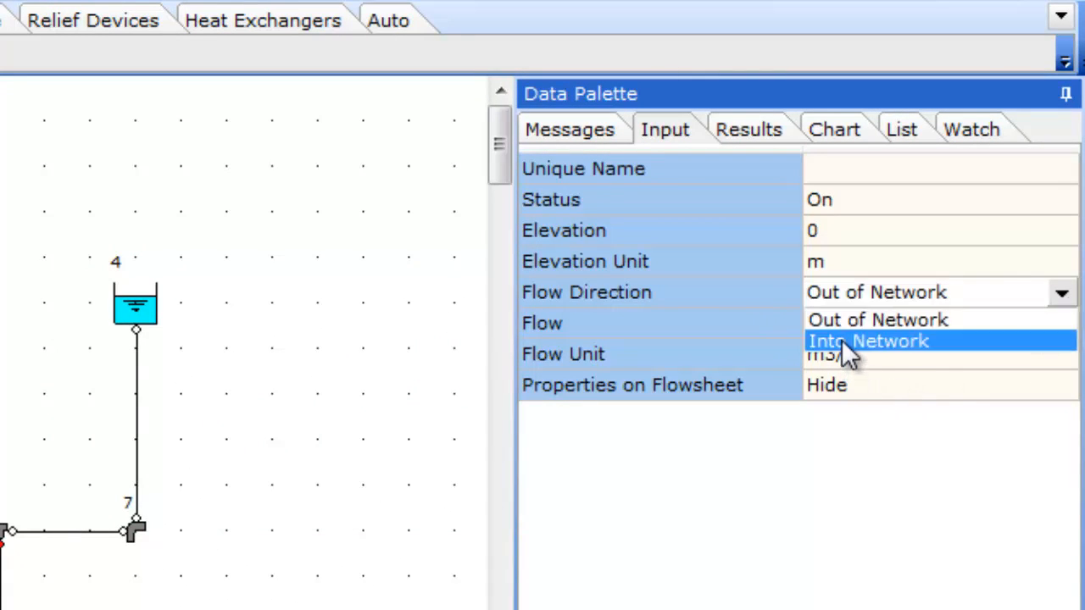
left_click(868, 340)
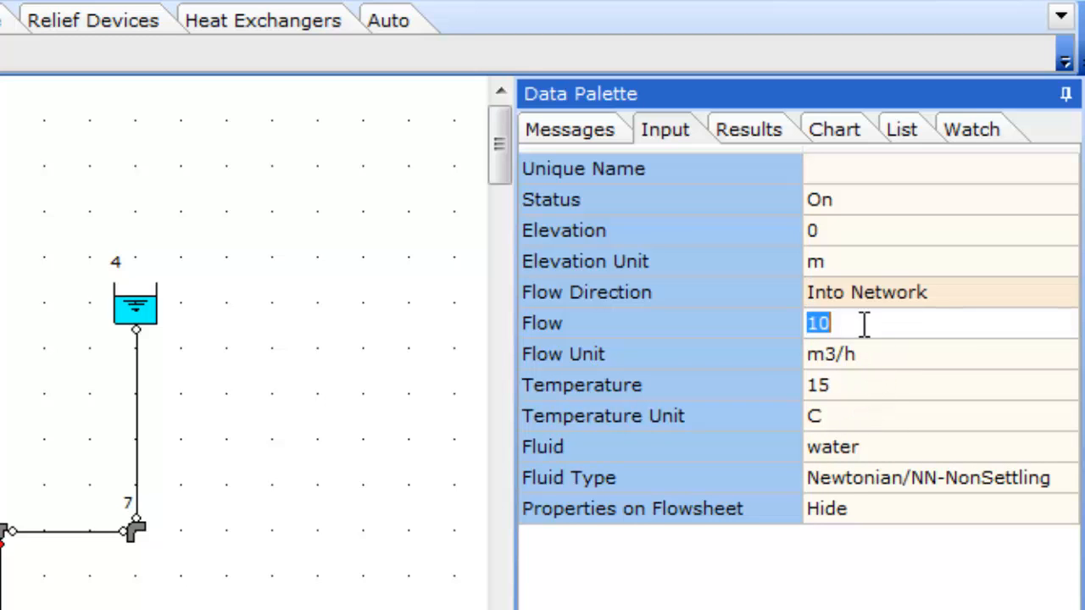
type("50")
left_click(941, 385)
type("25")
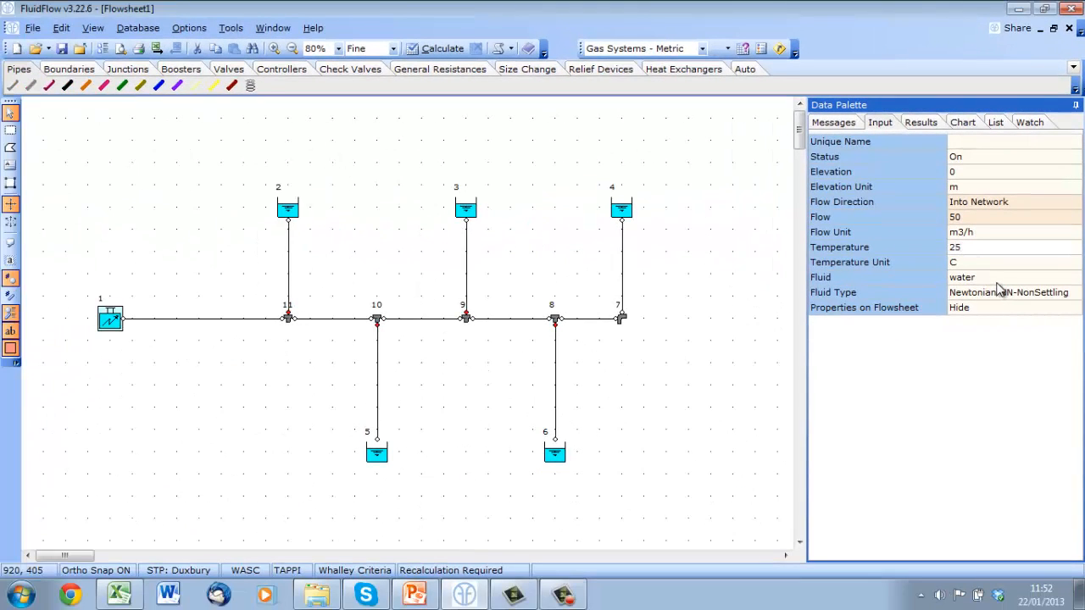
left_click(1073, 278)
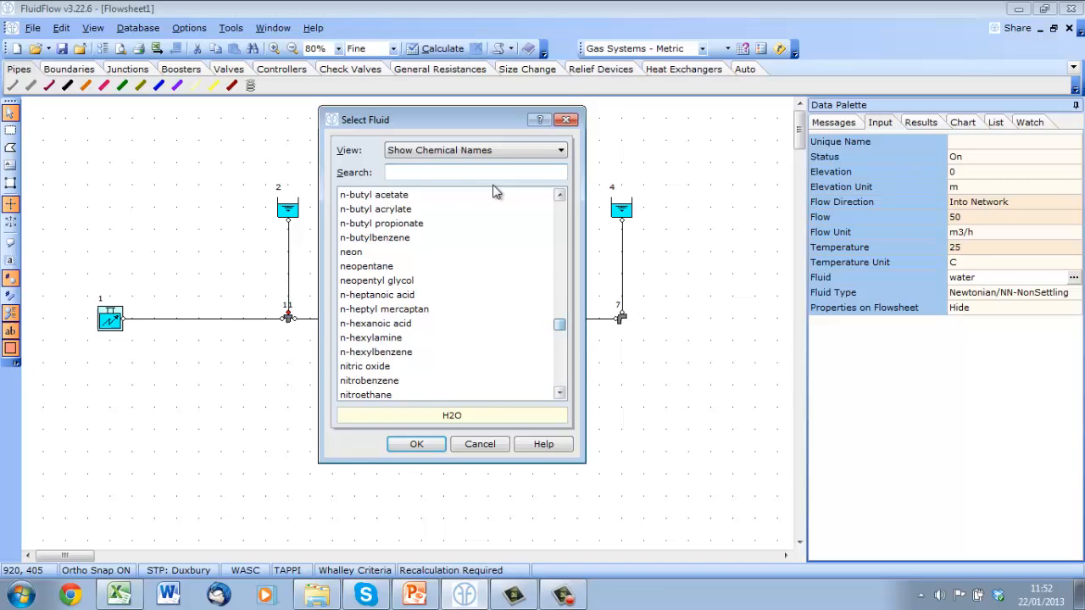
type("water")
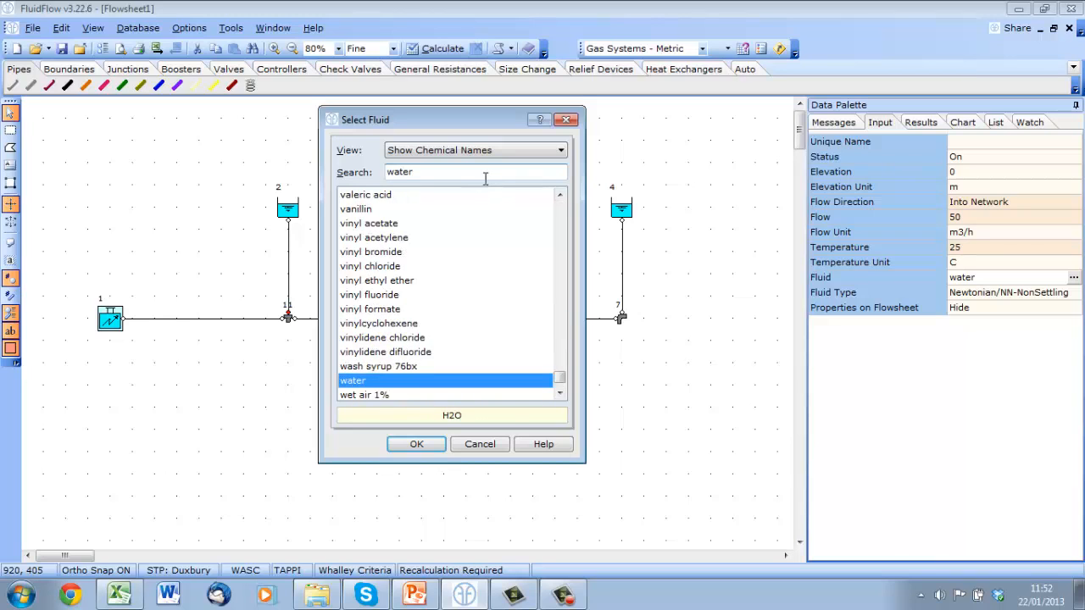
left_click(415, 444)
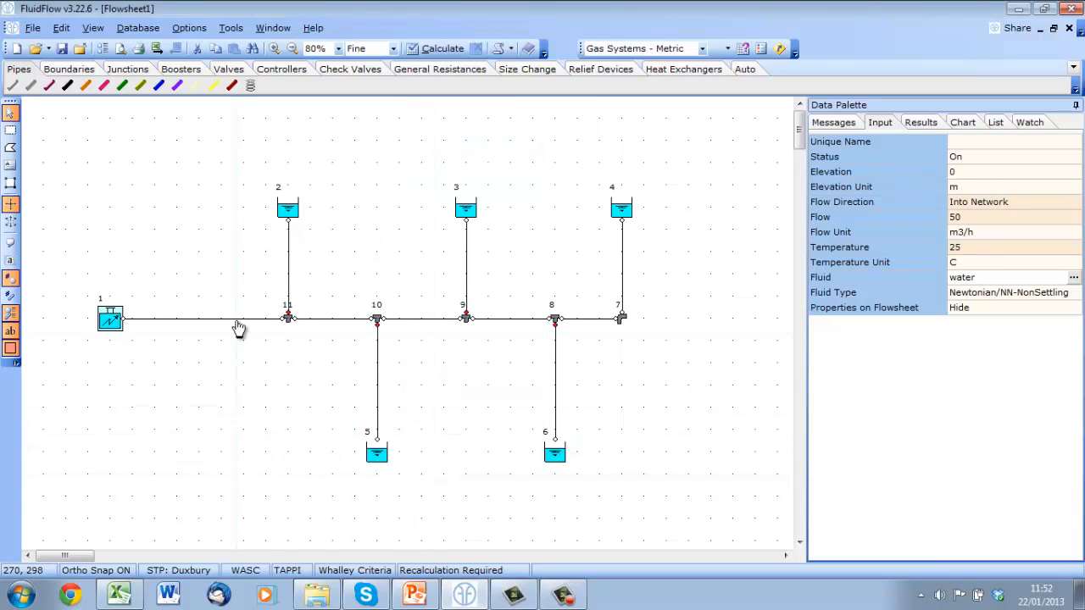
- Set the main-line pipes from node 1 to junction 7 to 30 m length and bring up the roughness model choices
left_click(195, 319)
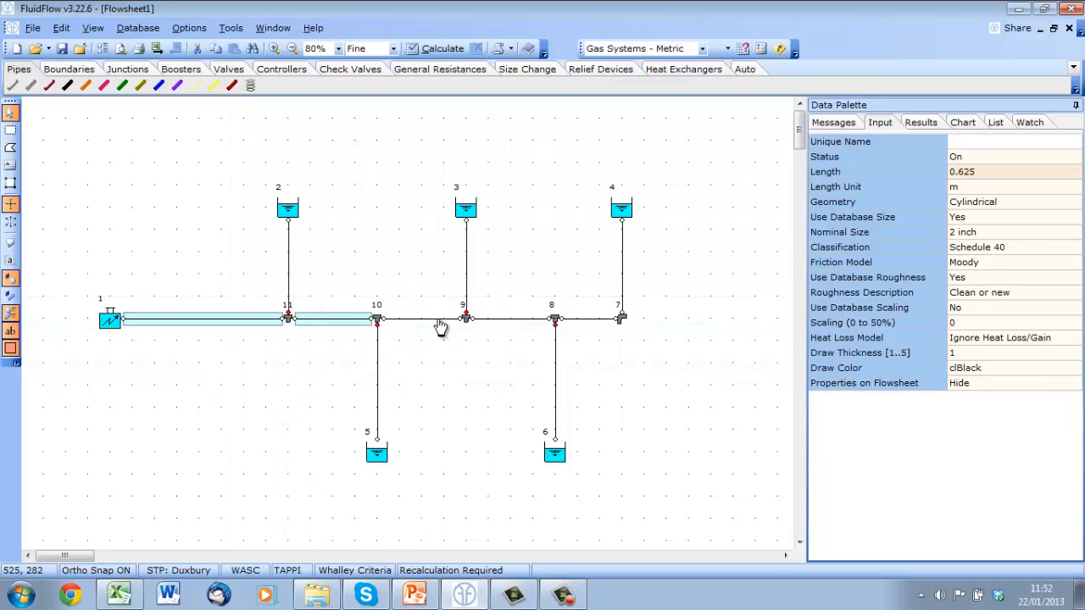
left_click(420, 318)
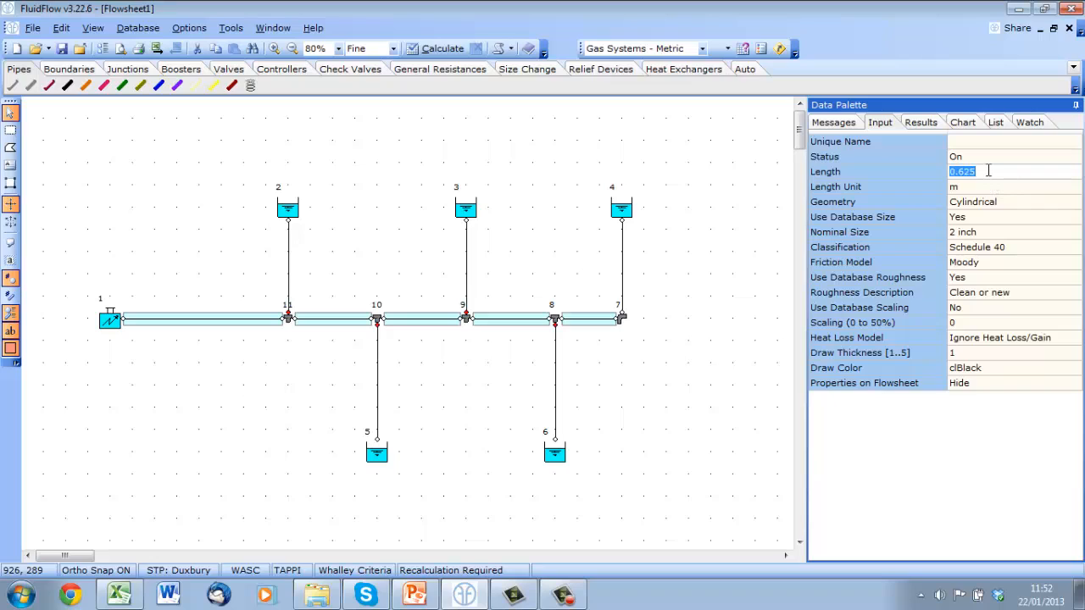
type("30")
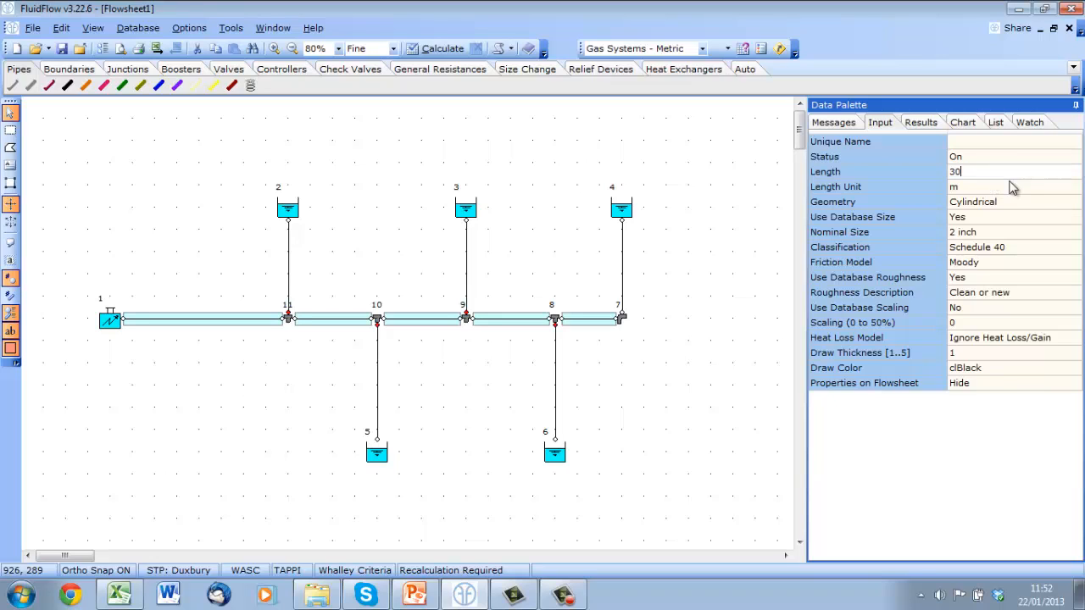
mouse_move(1054, 222)
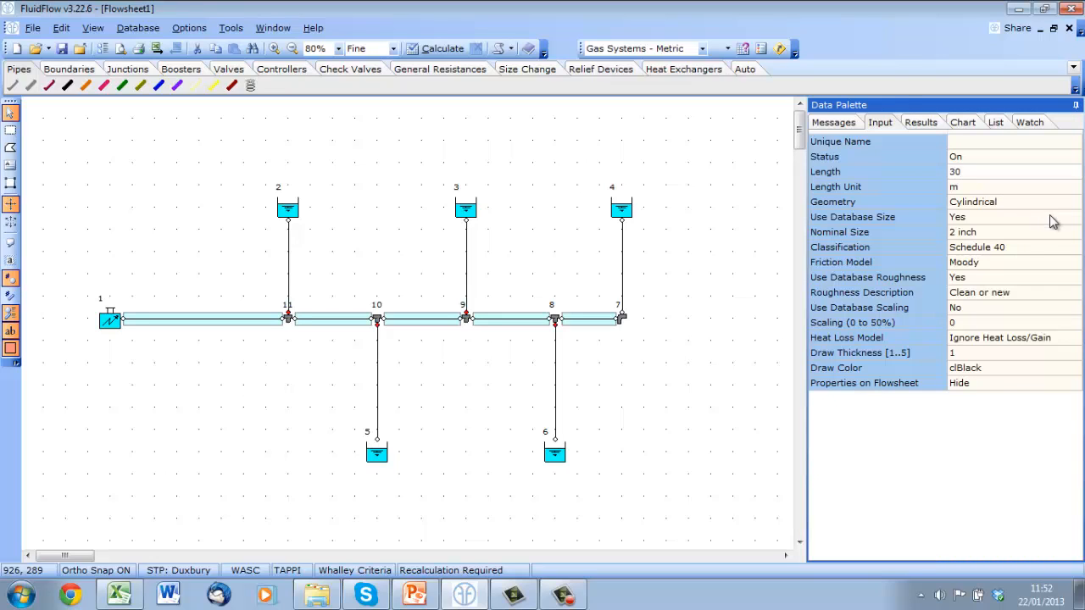
left_click(1009, 261)
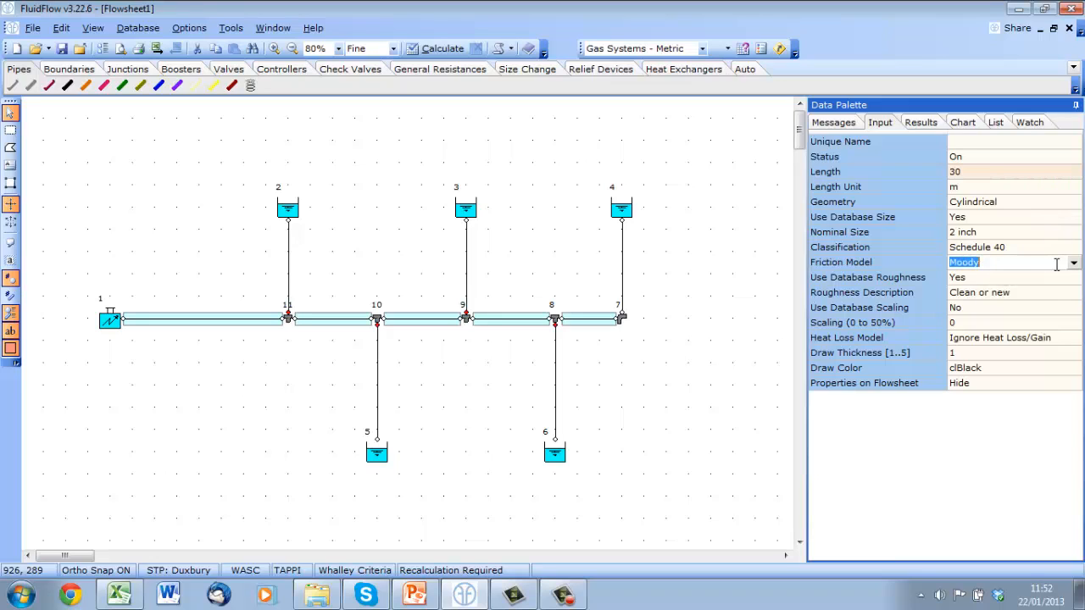
left_click(1073, 261)
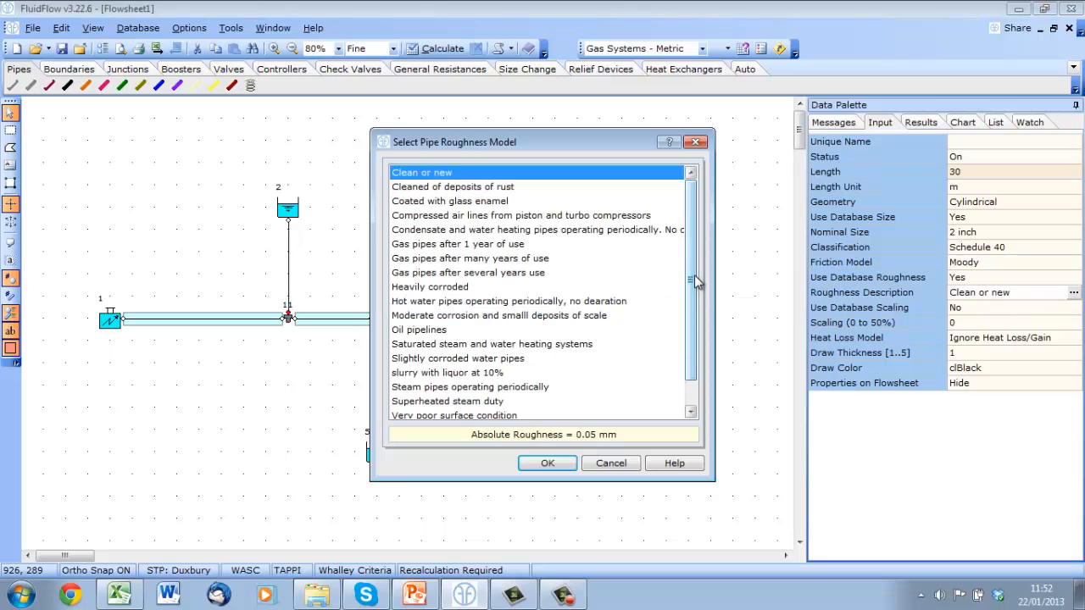
- Keep the Clean or new roughness (0.05 mm) and dismiss the roughness model list
scroll("down", 3)
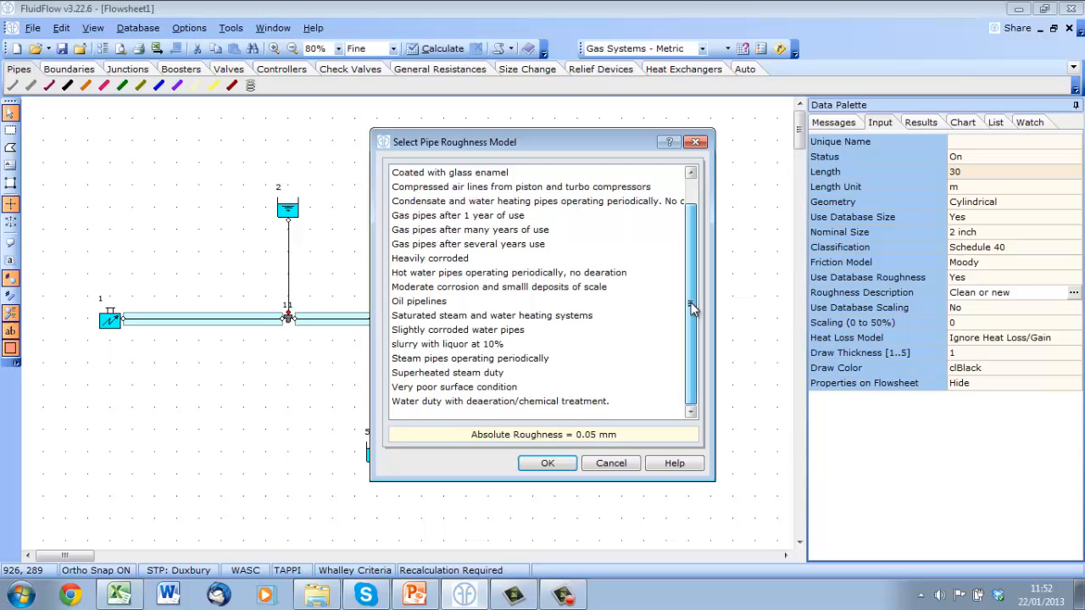
left_click(546, 463)
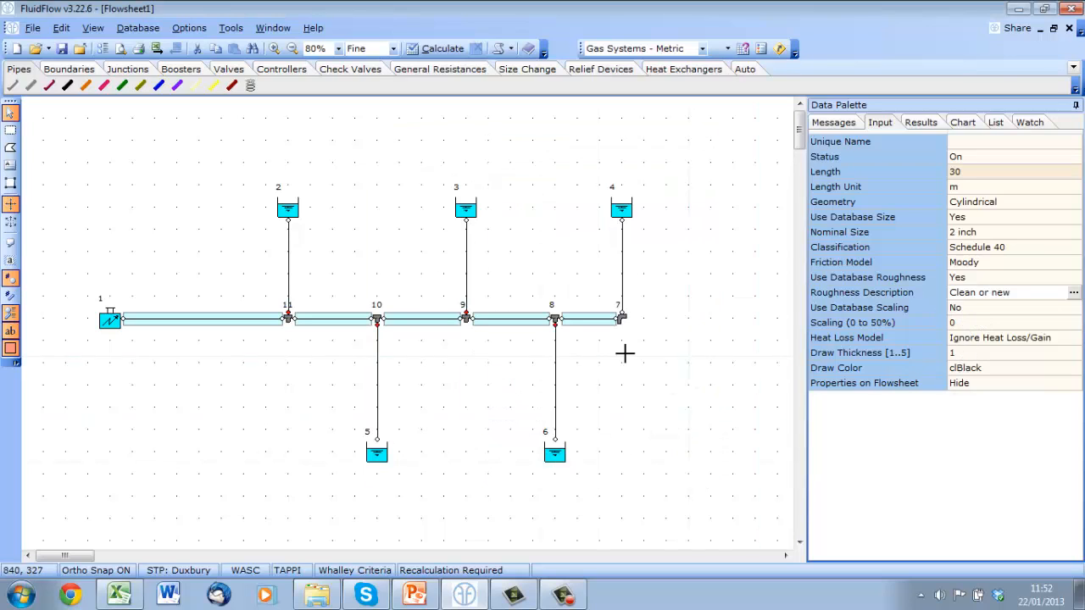
mouse_move(291, 279)
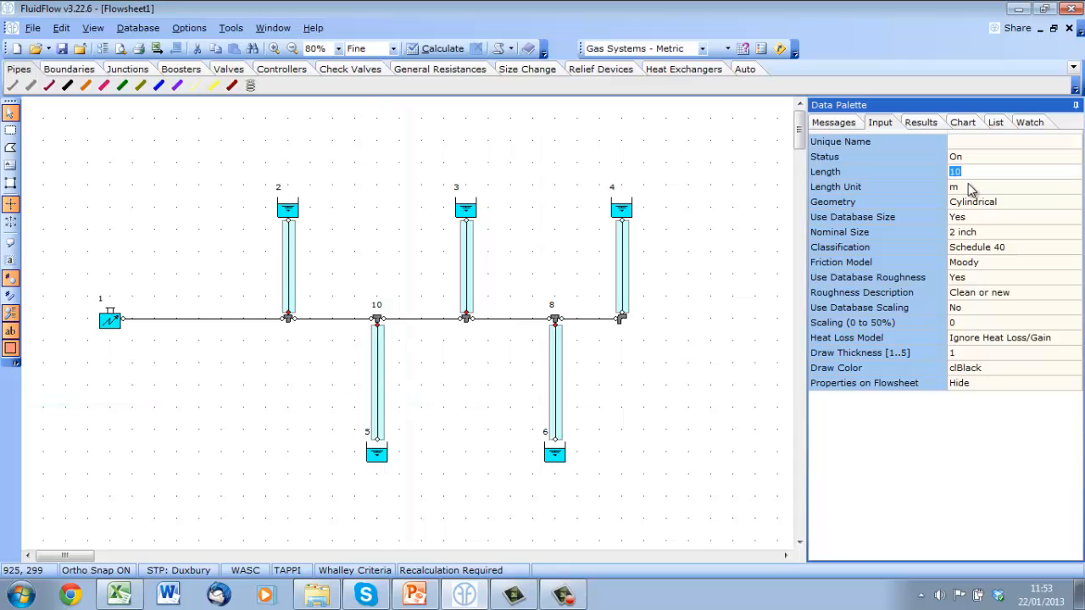
- Set the five vertical branch pipes to 15 m length
type("15")
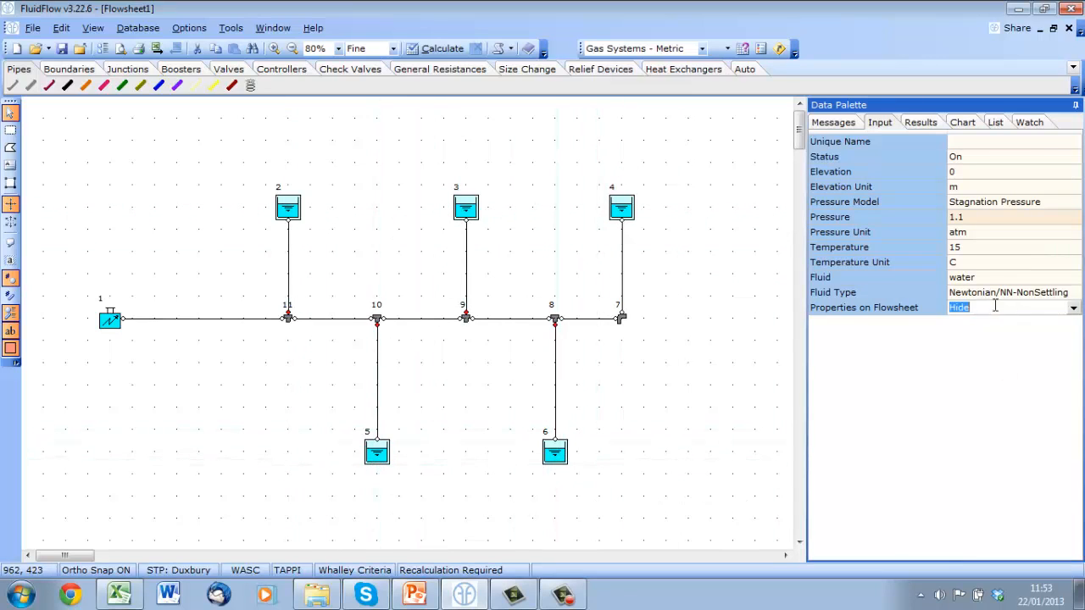
- Show the Flow result label on the pressure boundaries, aligned at the bottom
left_click(1071, 307)
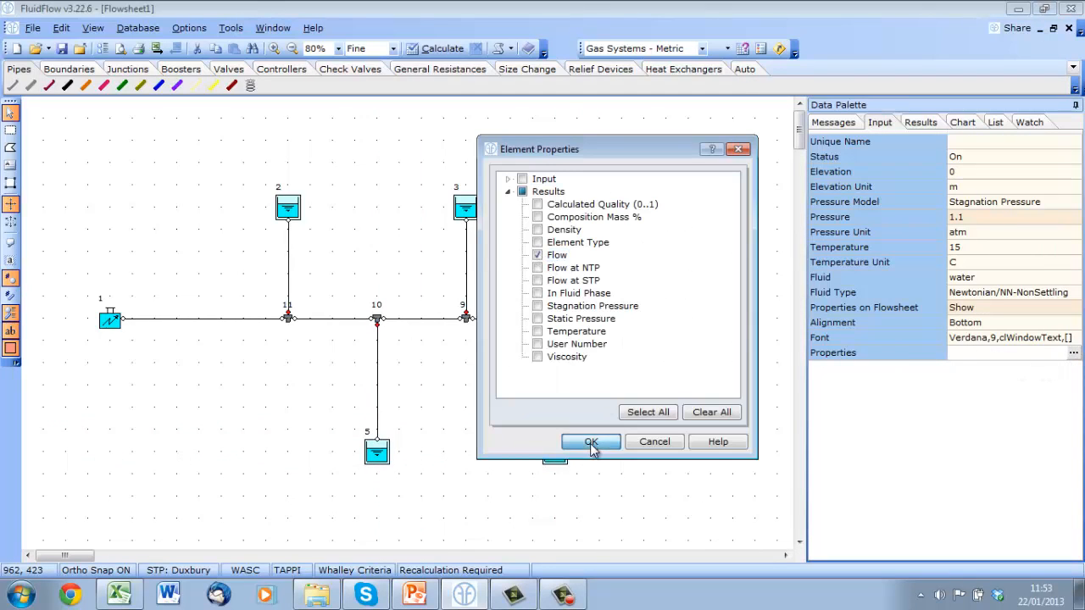
left_click(590, 441)
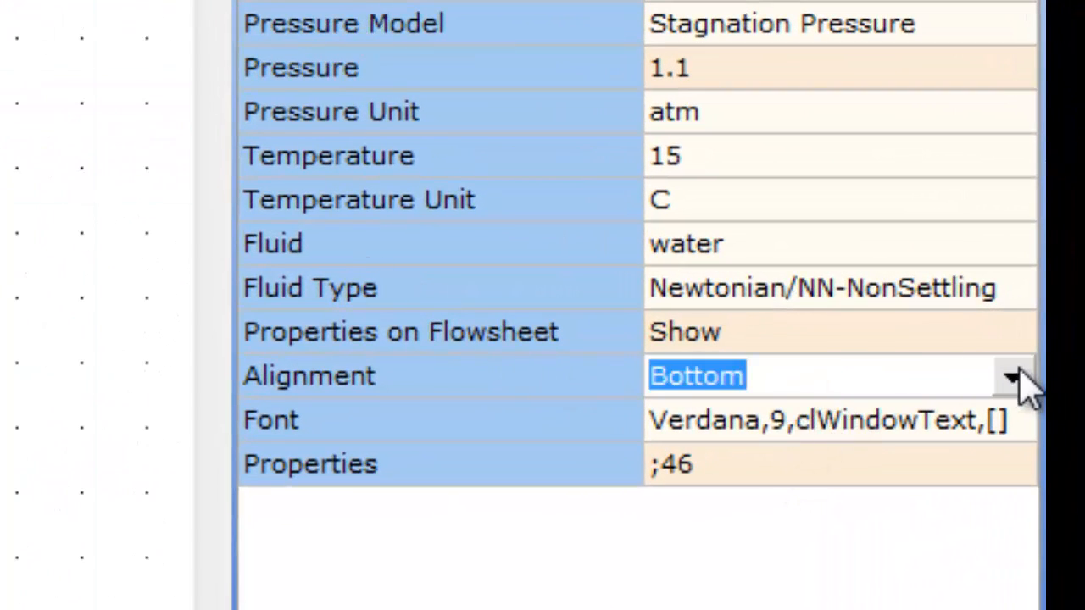
left_click(1014, 376)
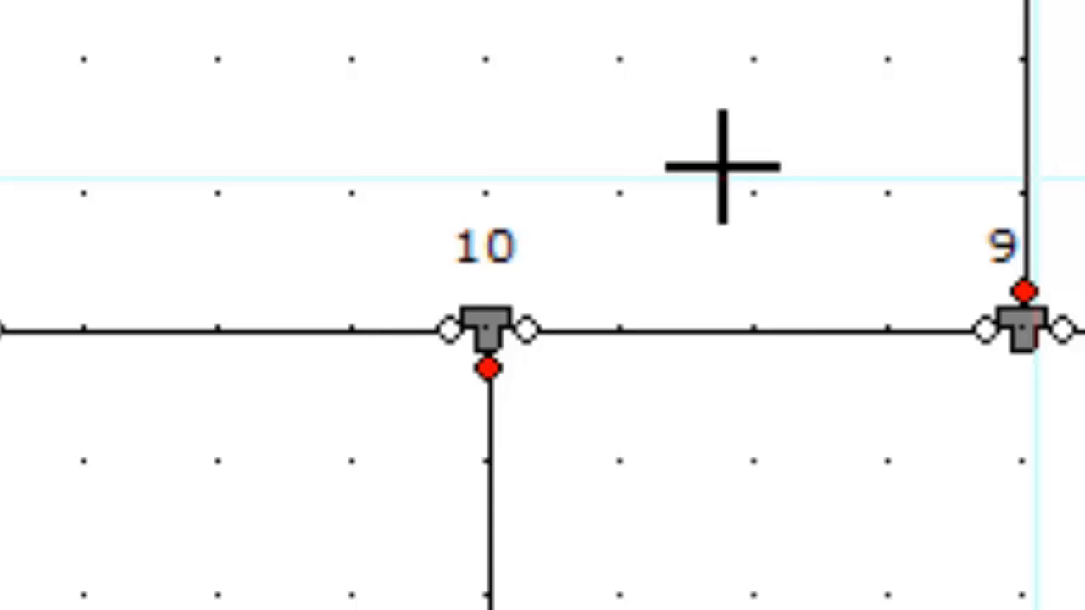
left_click(485, 328)
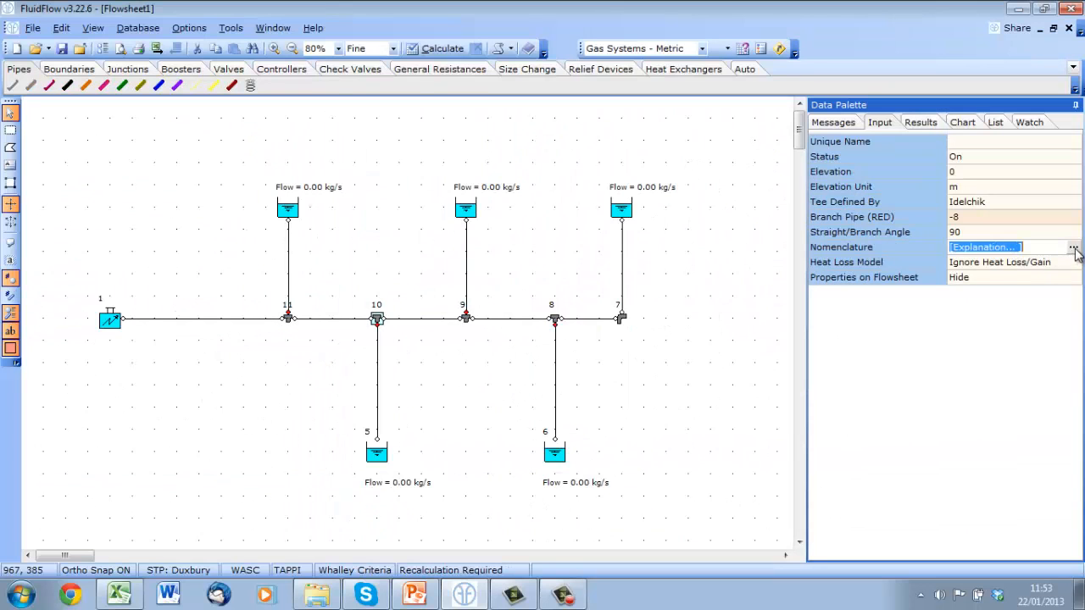
left_click(1071, 248)
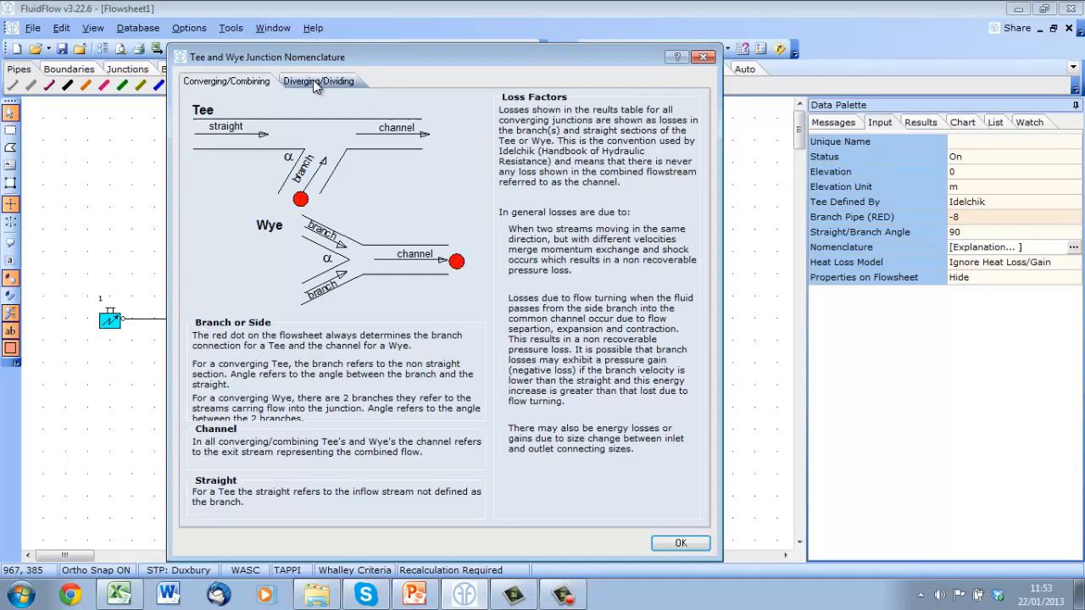
left_click(319, 82)
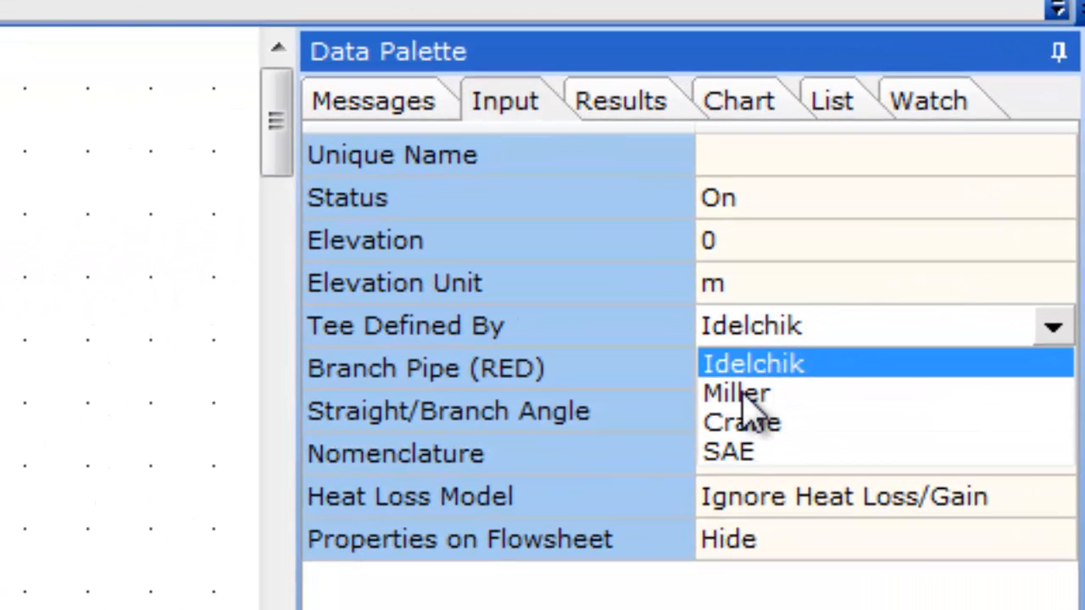
mouse_move(766, 440)
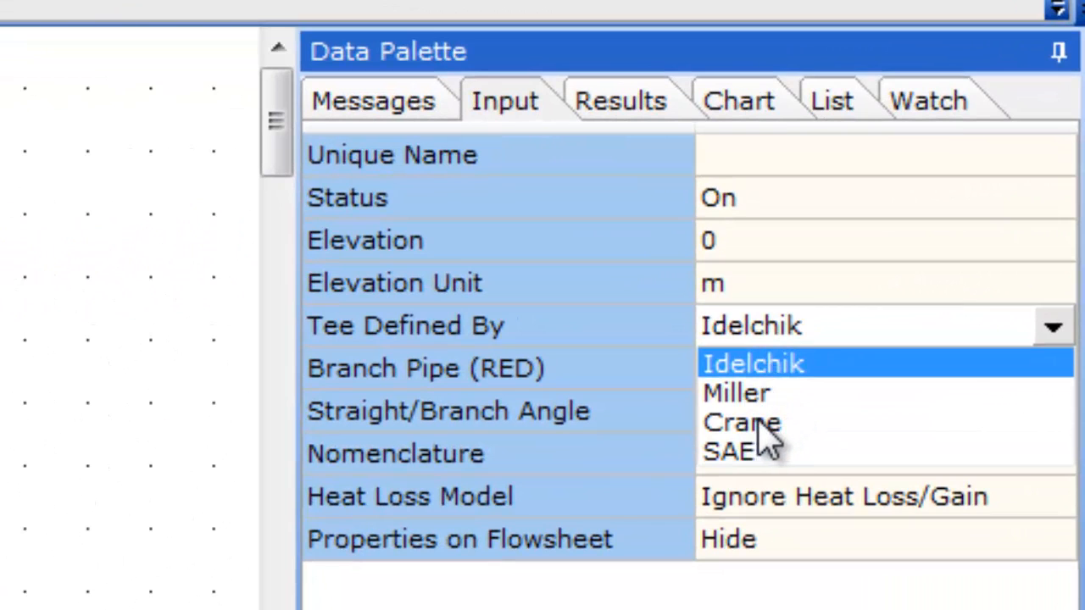
left_click(753, 362)
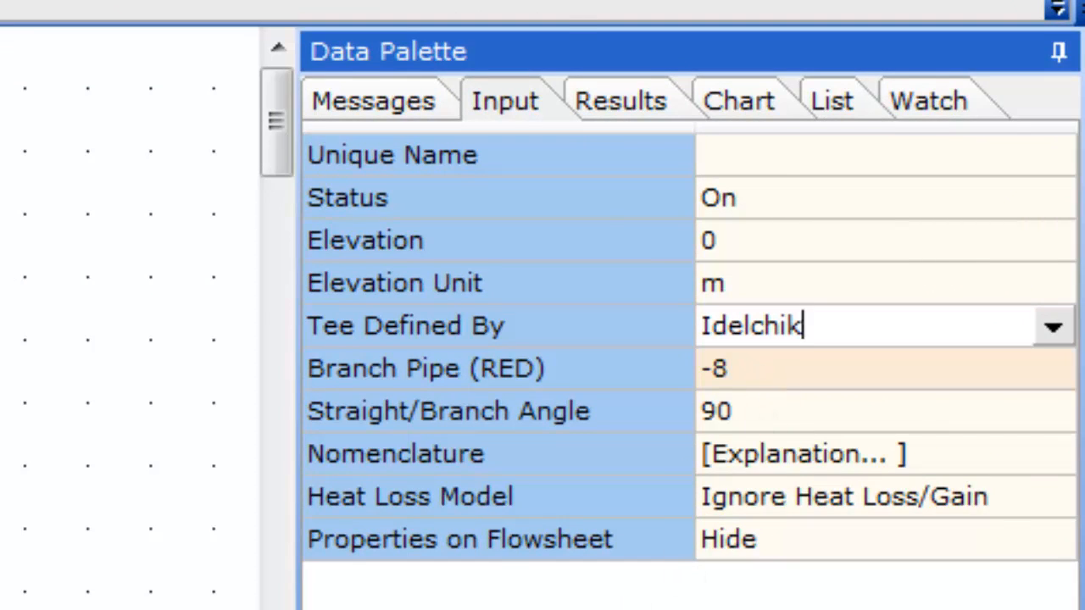
left_click(33, 27)
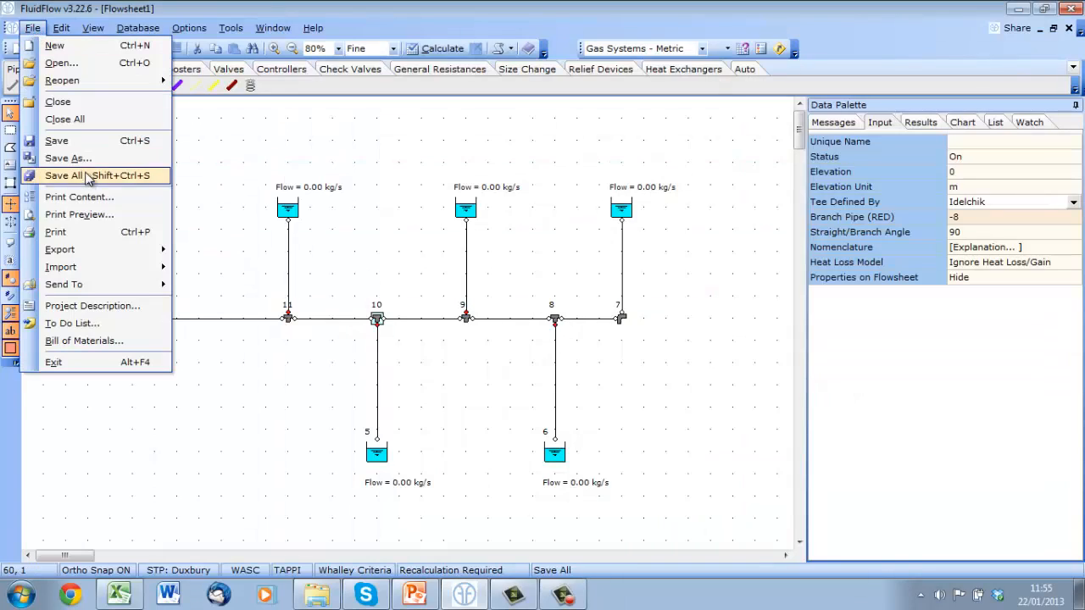
- Save the flowsheet as 'Getting started 03' in the Getting Started 03 folder
left_click(68, 158)
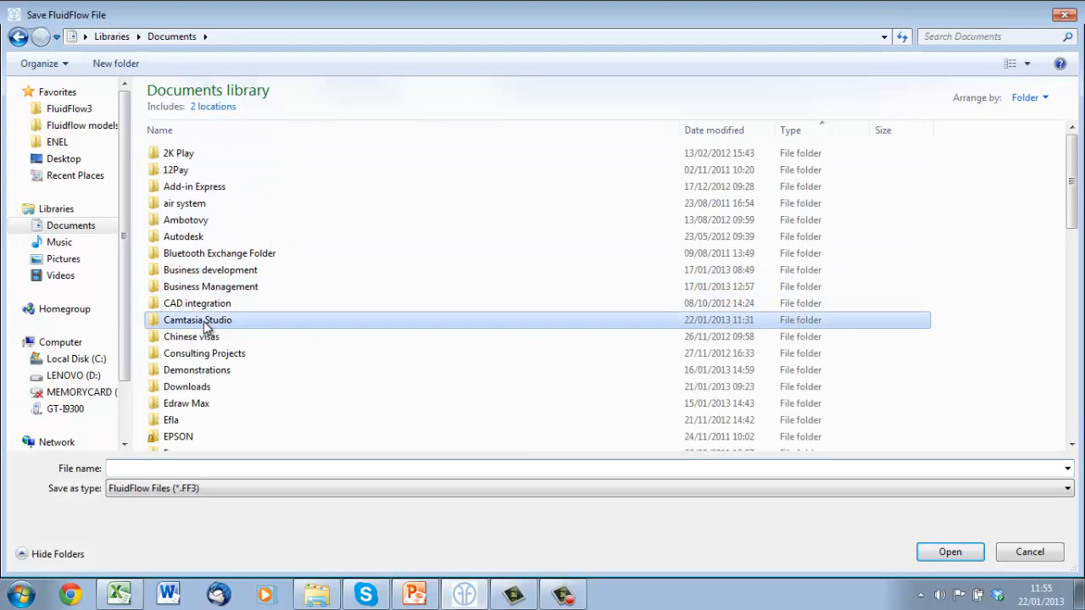
double_click(197, 318)
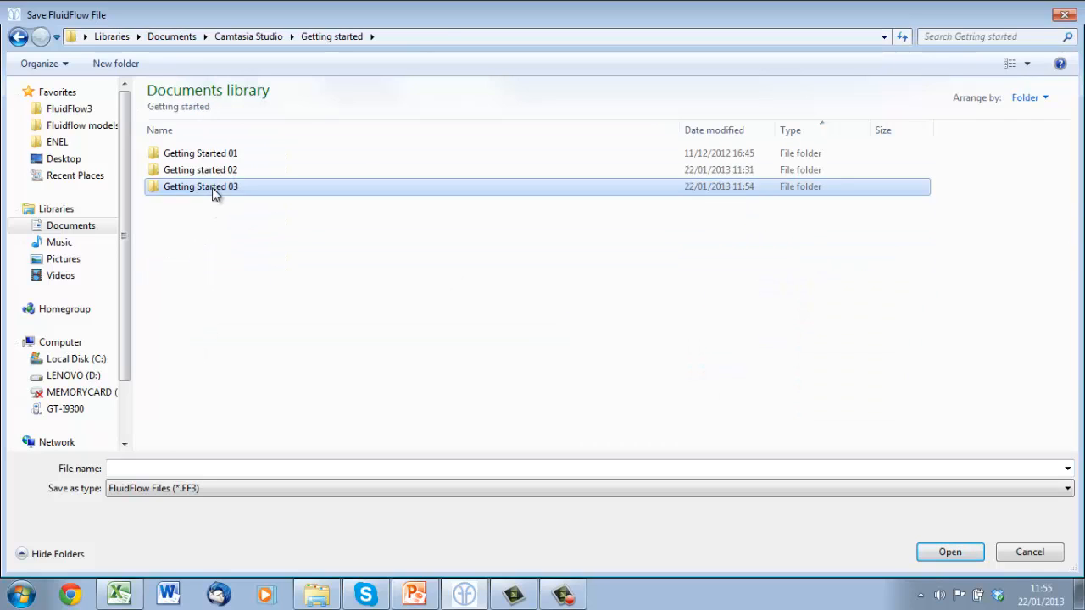
double_click(200, 187)
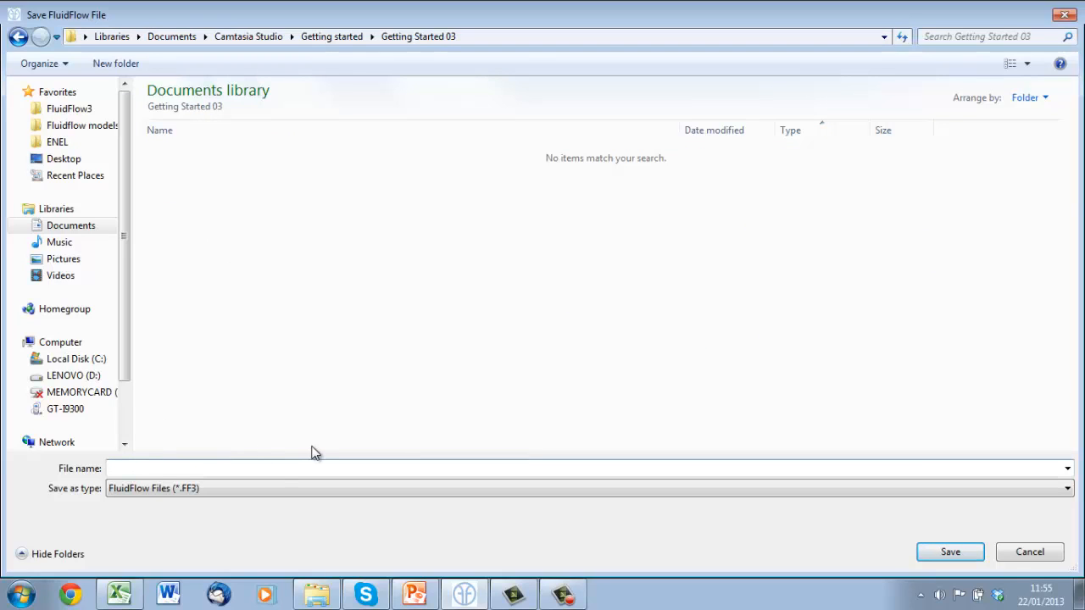
type("Getting started 03")
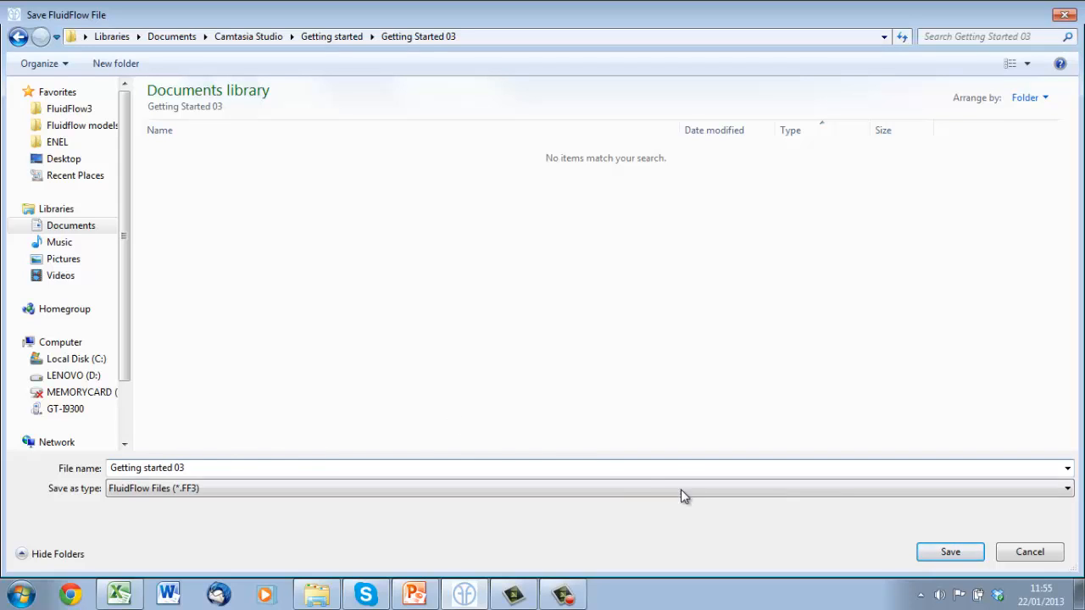
left_click(950, 552)
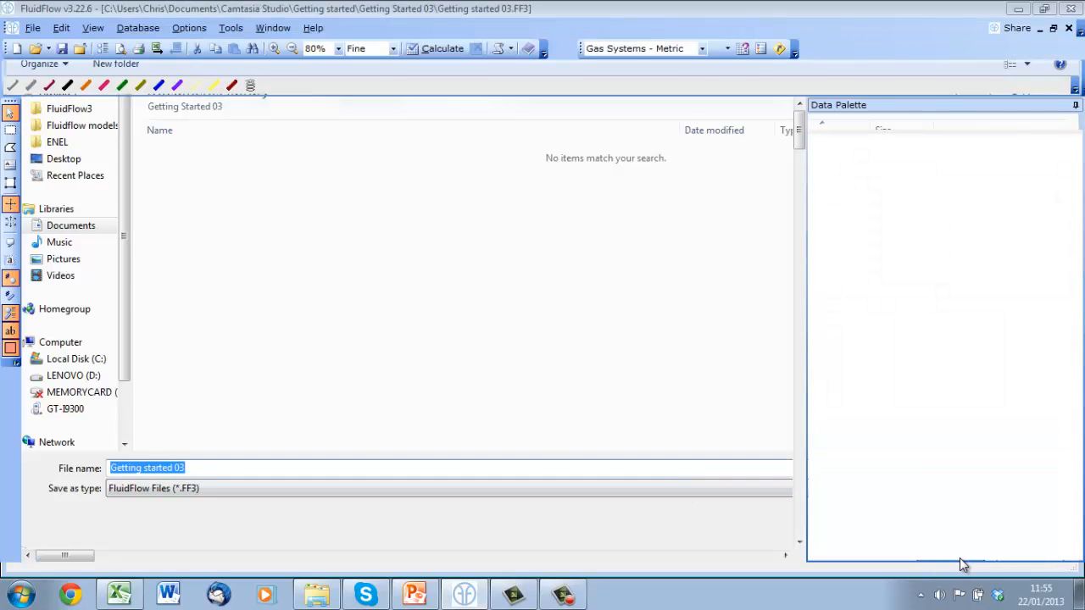